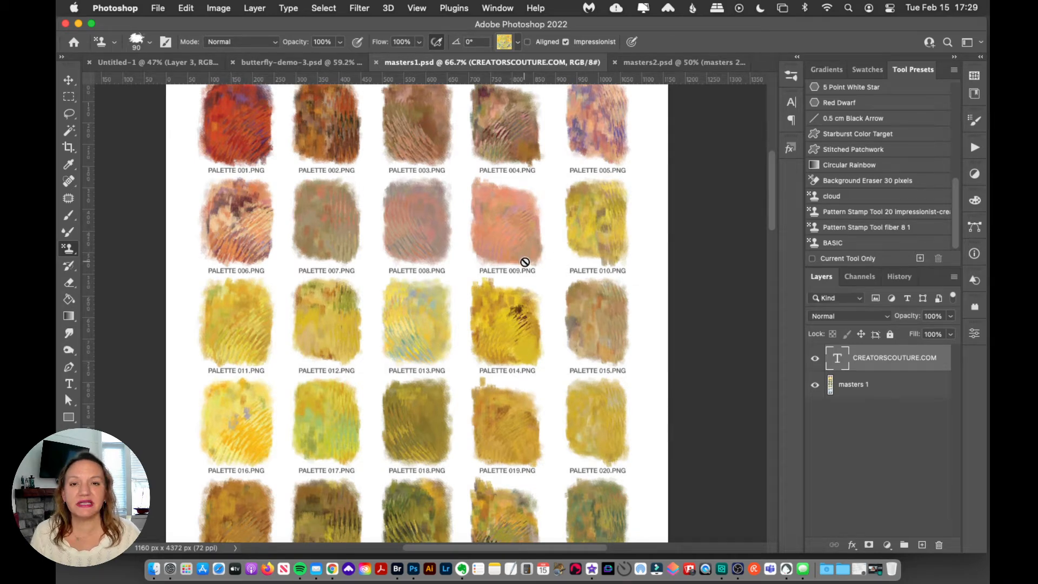
{"action": "mouse_move", "coordinate": [554, 287]}
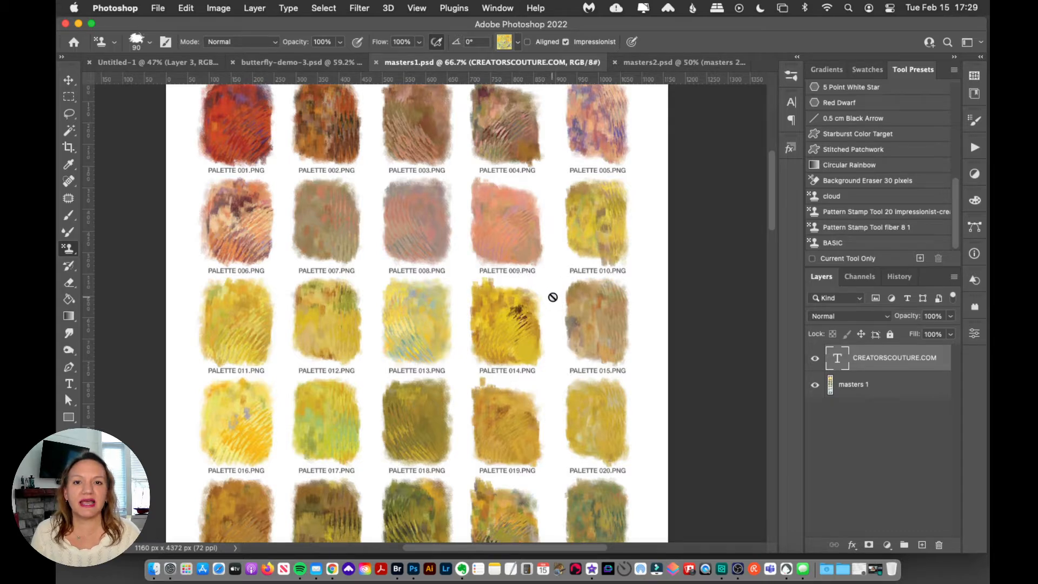
{"action": "mouse_move", "coordinate": [547, 298]}
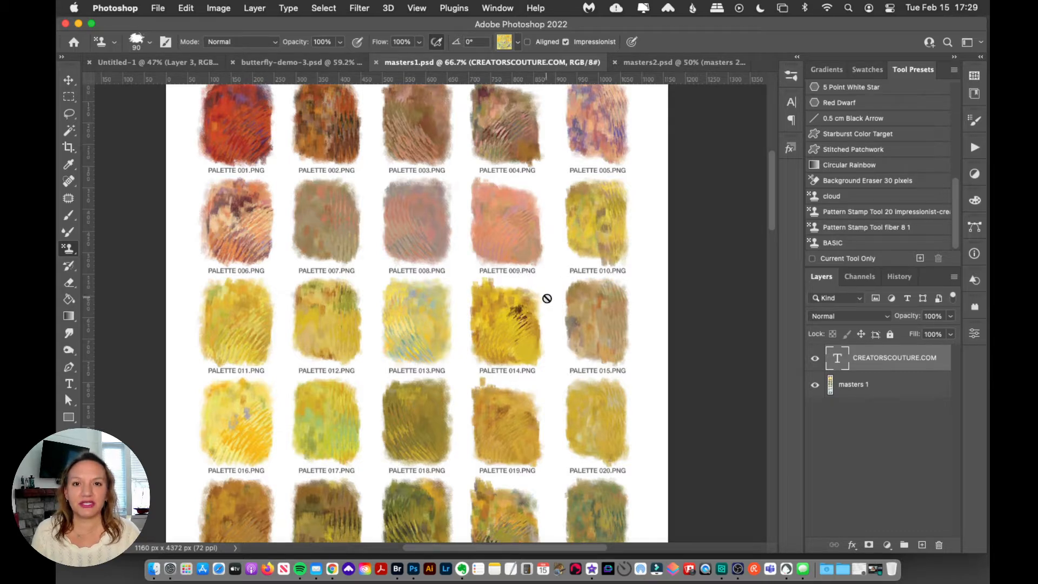
{"action": "mouse_move", "coordinate": [540, 287]}
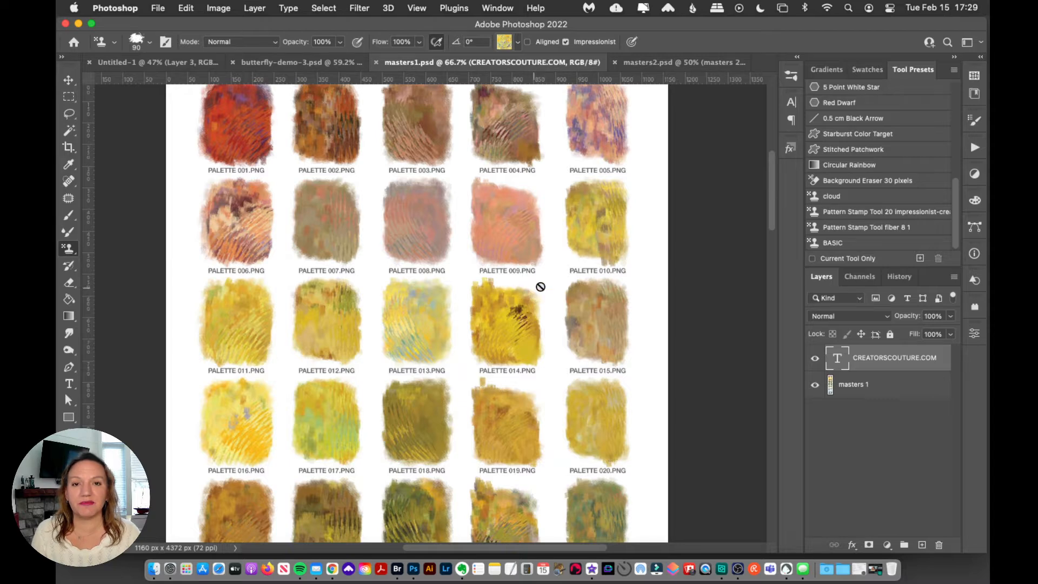
{"action": "mouse_move", "coordinate": [525, 285]}
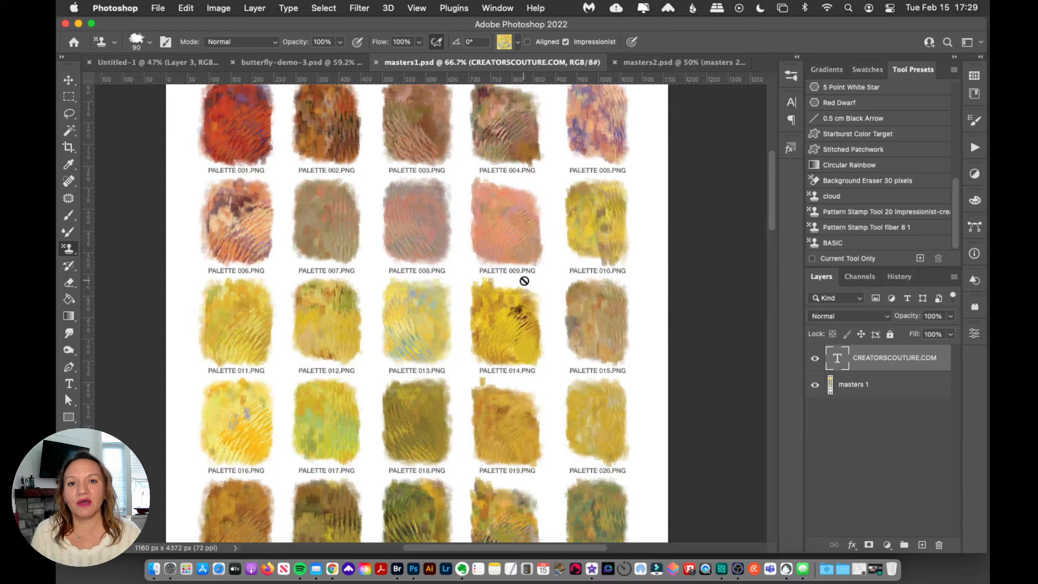
{"action": "mouse_move", "coordinate": [534, 237]}
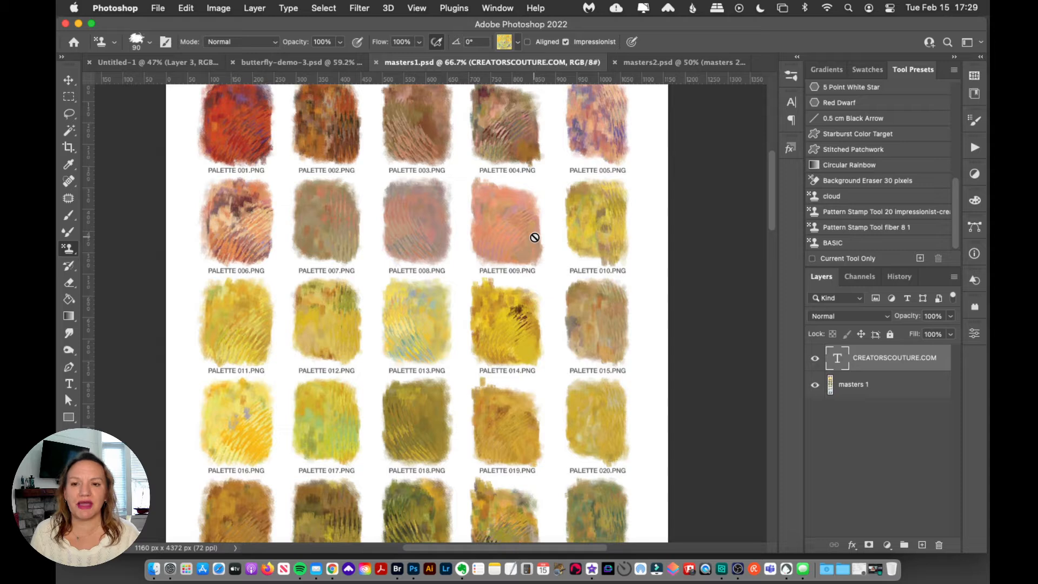
{"action": "mouse_move", "coordinate": [164, 558]}
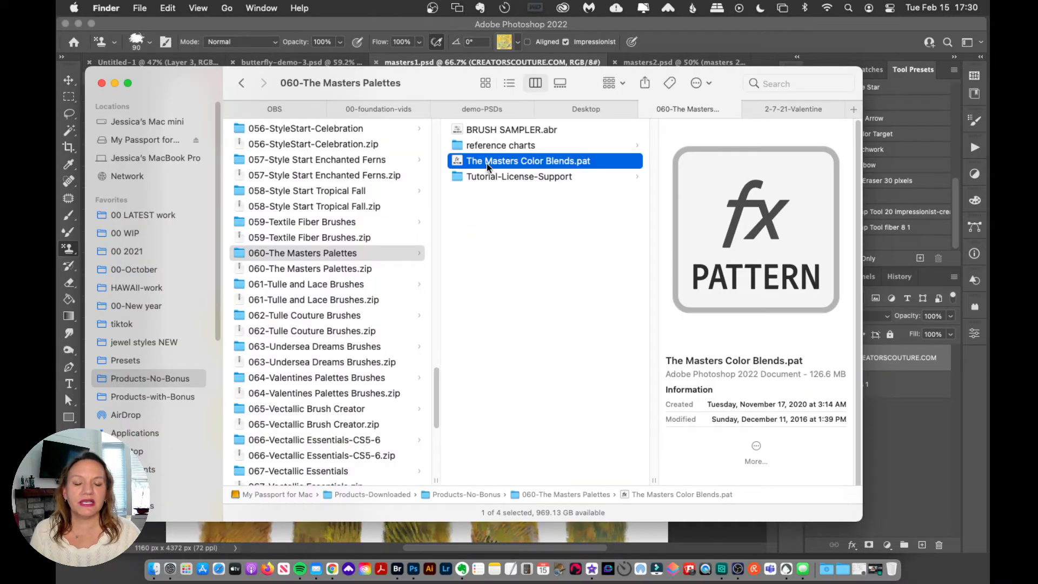
{"action": "mouse_move", "coordinate": [517, 176]}
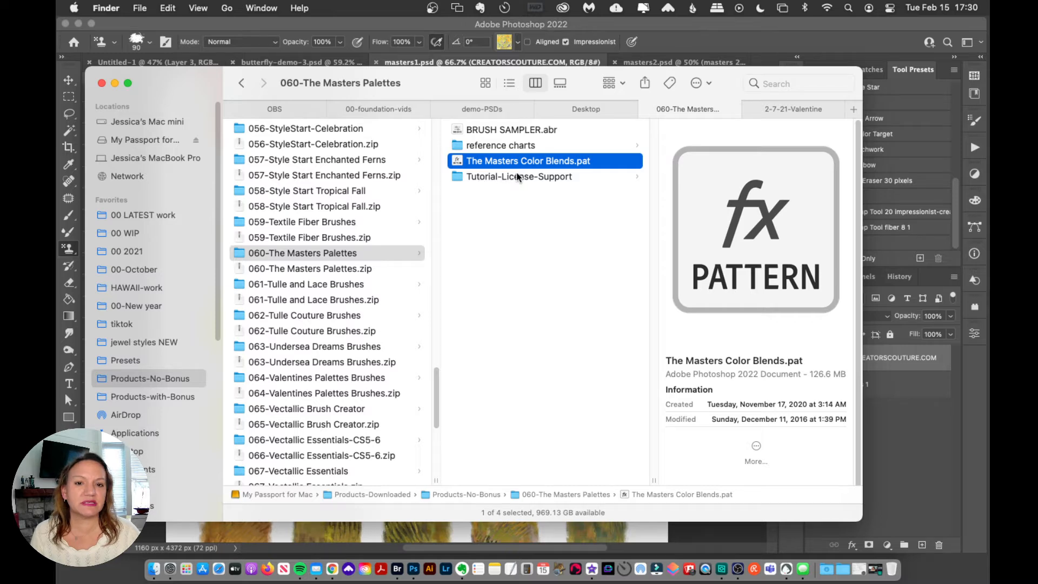
{"action": "mouse_move", "coordinate": [529, 180]}
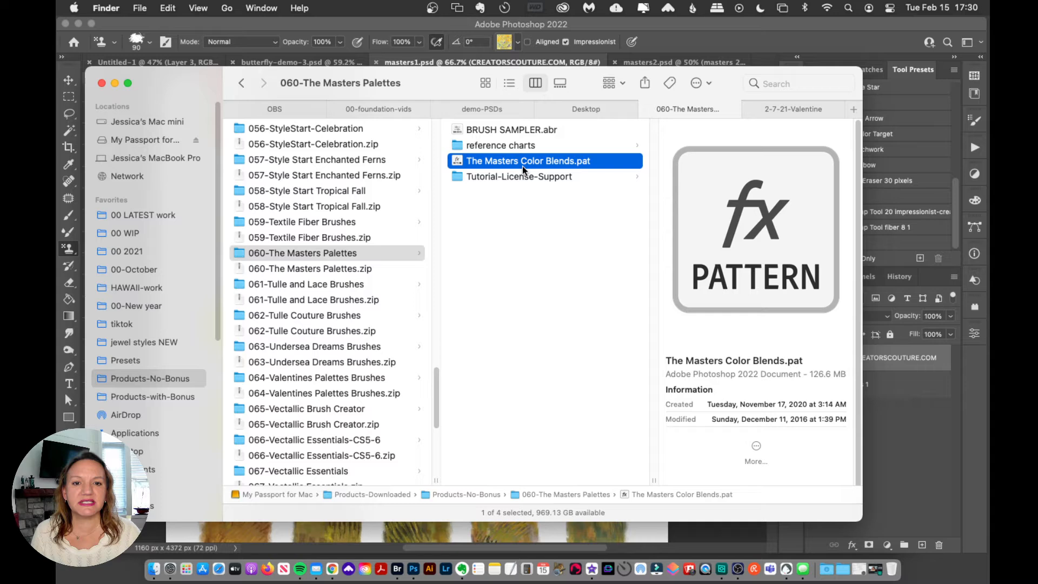
{"action": "mouse_move", "coordinate": [588, 174]}
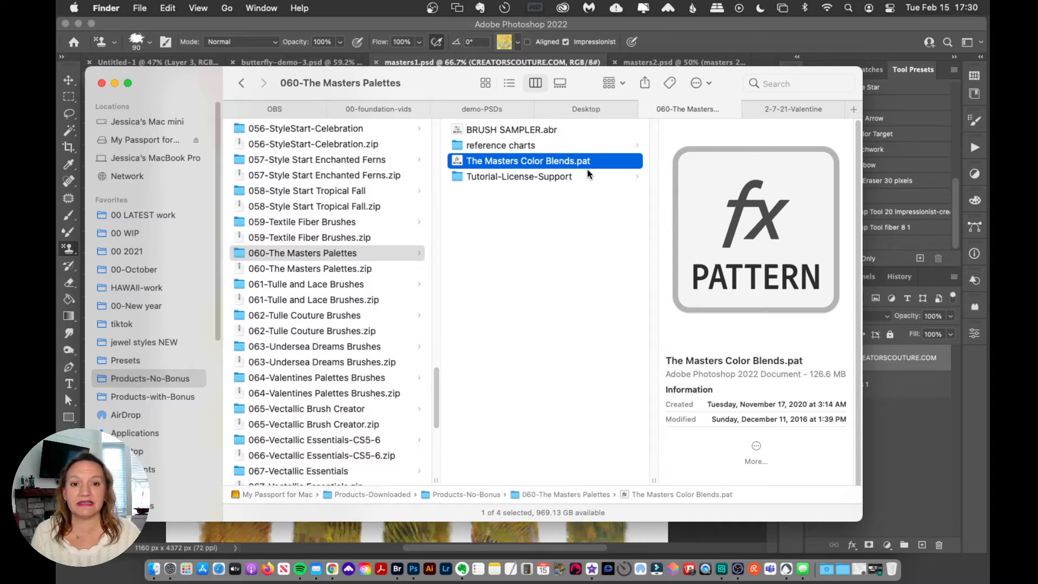
{"action": "mouse_move", "coordinate": [679, 68]}
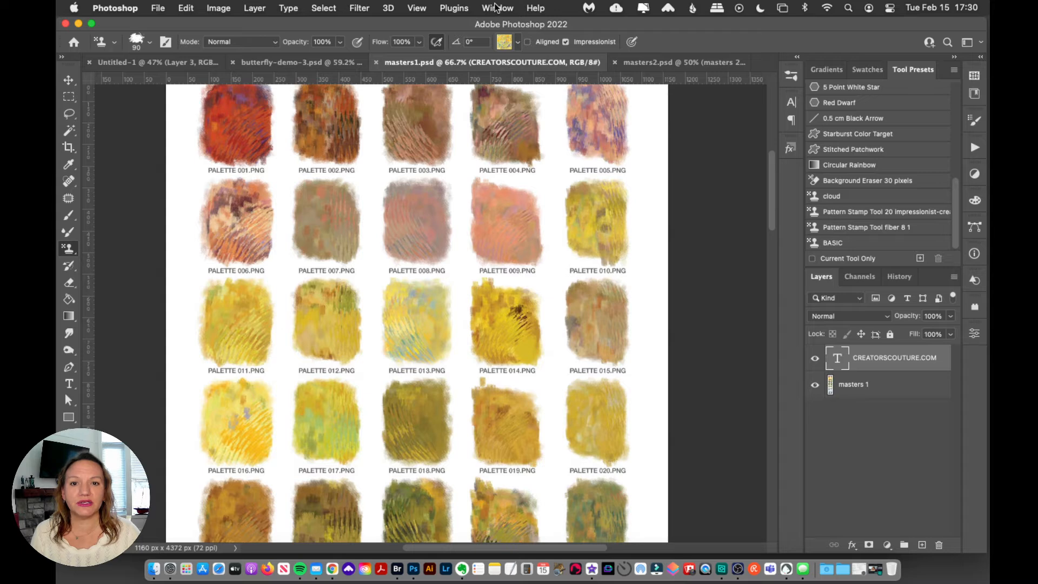
Show the Patterns panel from the Window menu.
{"action": "left_click", "coordinate": [497, 8]}
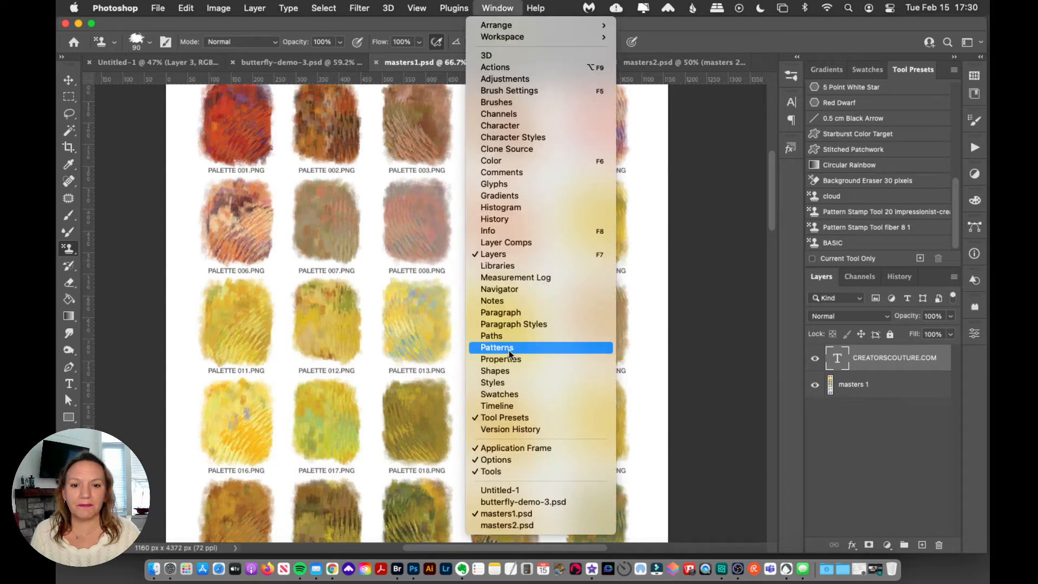
{"action": "left_click", "coordinate": [496, 347]}
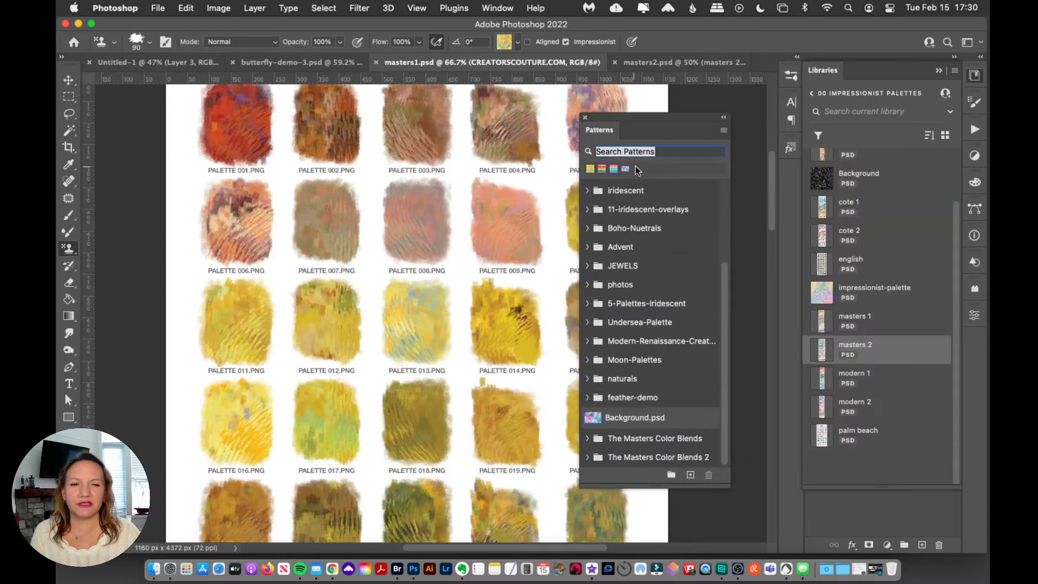
Start Import Patterns… from the Patterns panel menu, then cancel the file chooser.
{"action": "left_click", "coordinate": [724, 130]}
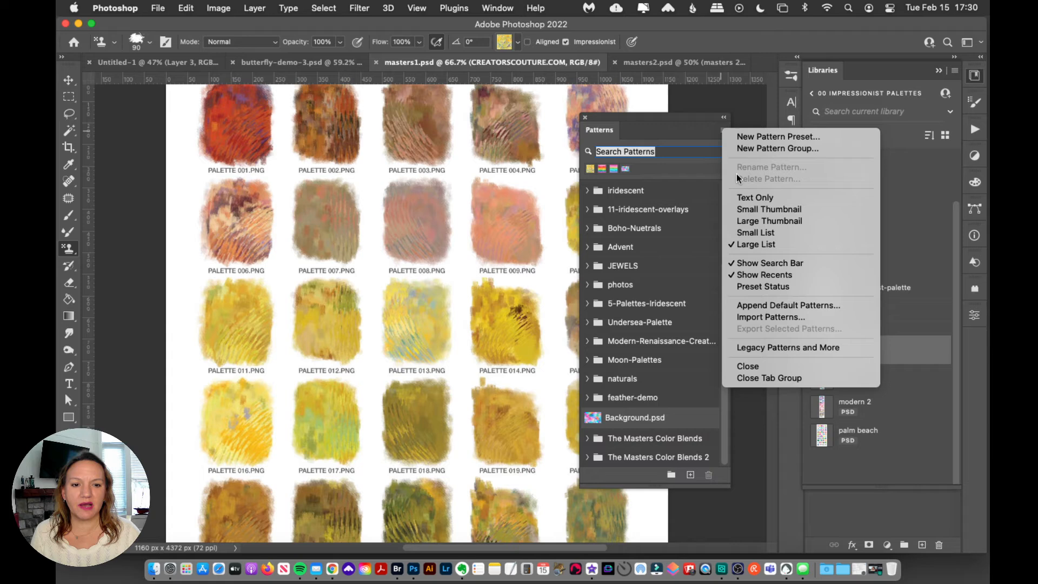
{"action": "left_click", "coordinate": [769, 316]}
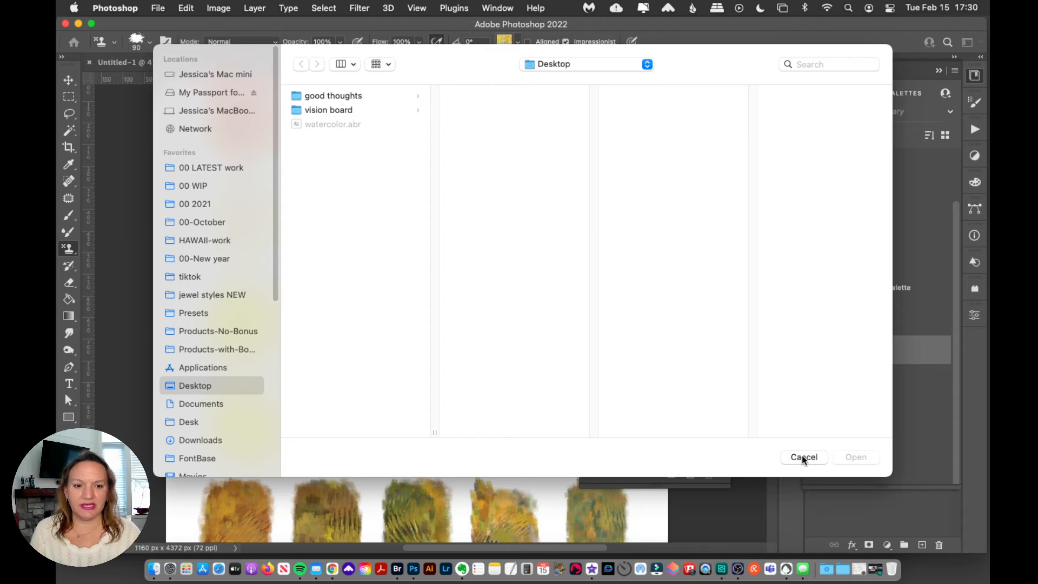
{"action": "left_click", "coordinate": [803, 456]}
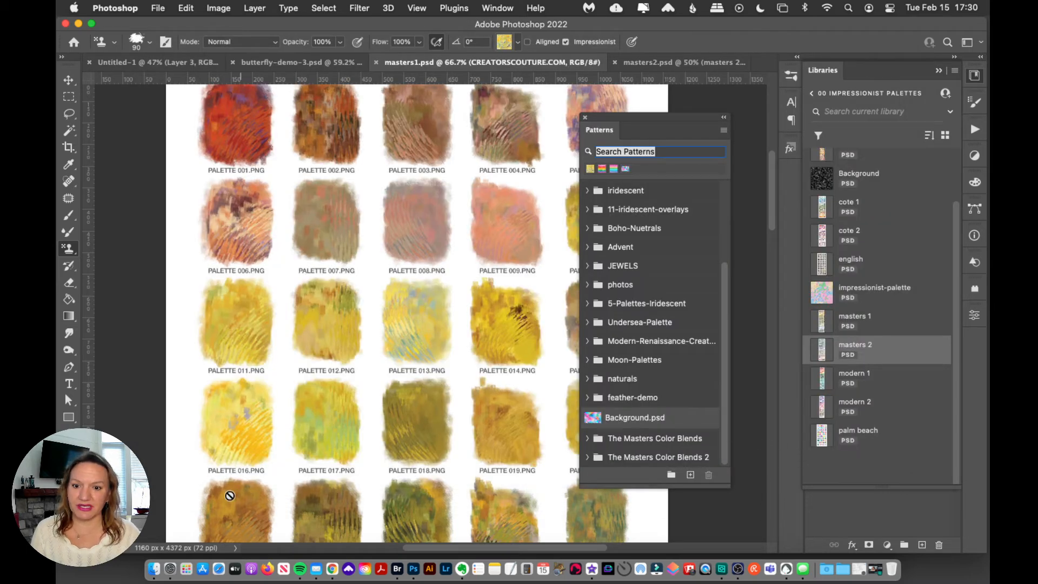
Drag The Masters Color Blends.pat from Finder onto Photoshop to import it.
{"action": "left_click", "coordinate": [154, 568]}
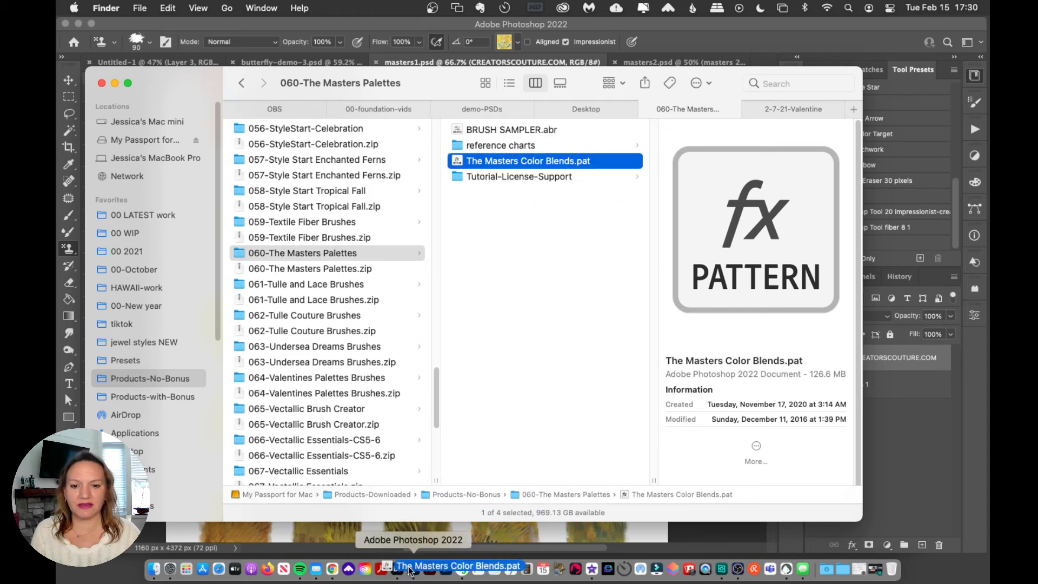
{"action": "left_click", "coordinate": [413, 569]}
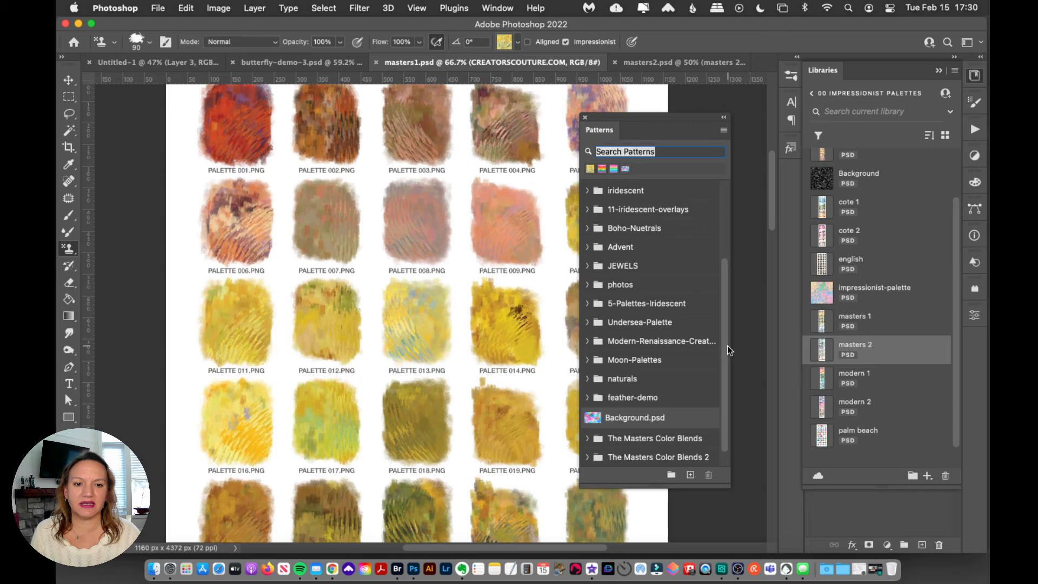
Scroll the Patterns panel down to the new The Masters Color Blends 3 group.
{"action": "scroll", "scroll_direction": "down", "scroll_amount": 3}
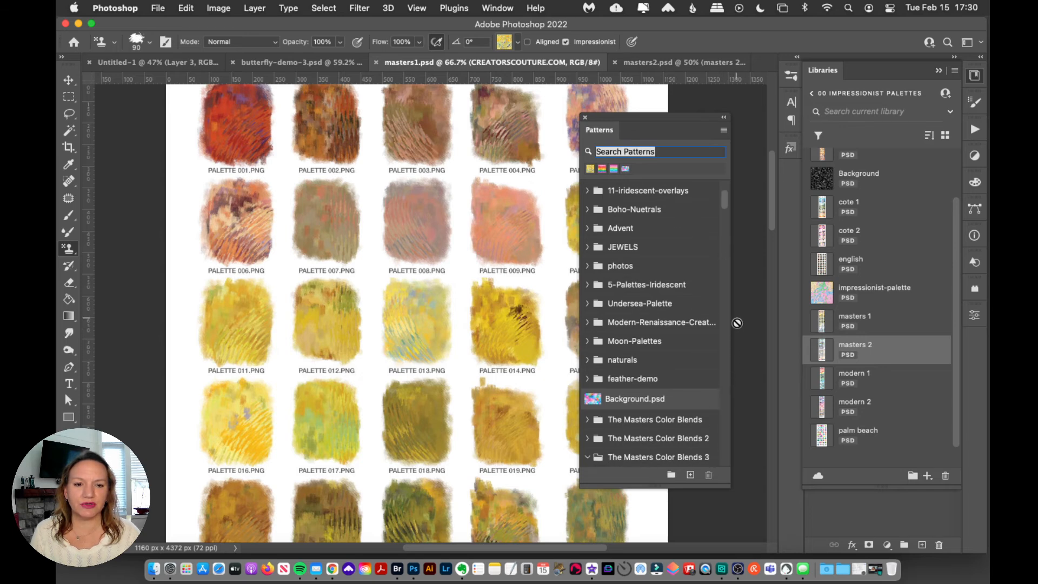
{"action": "mouse_move", "coordinate": [698, 350]}
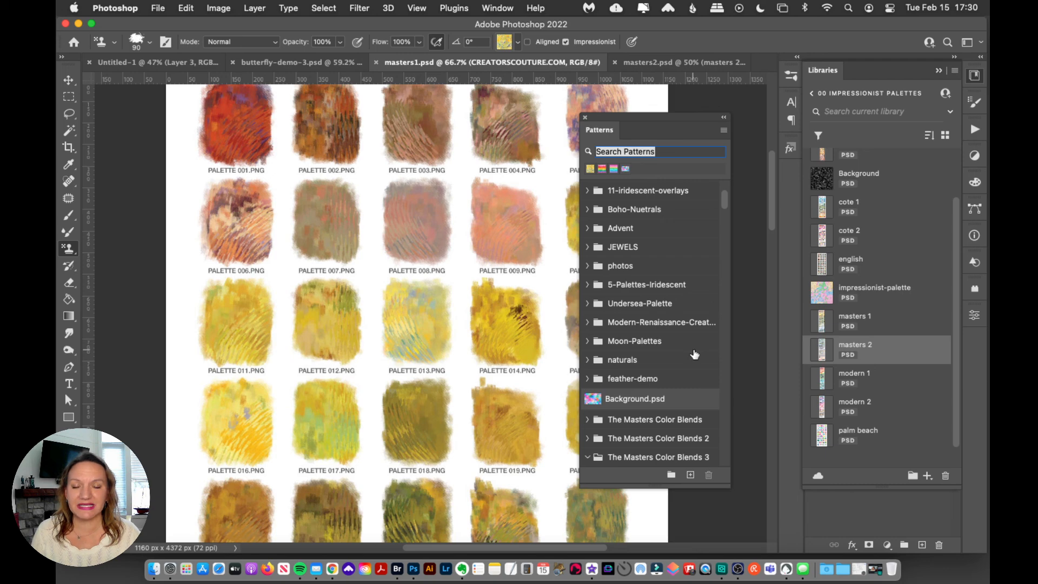
{"action": "mouse_move", "coordinate": [682, 461]}
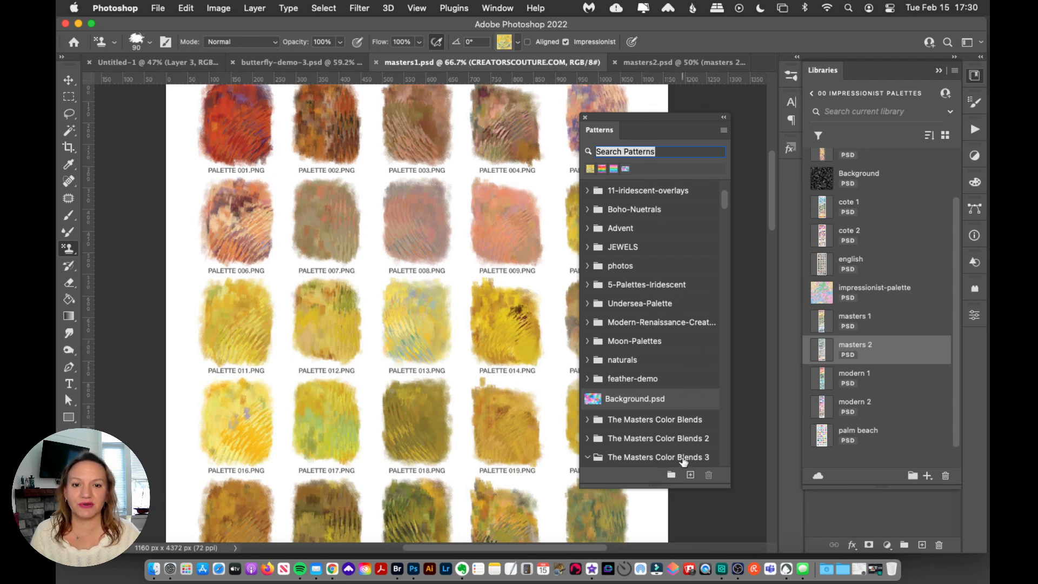